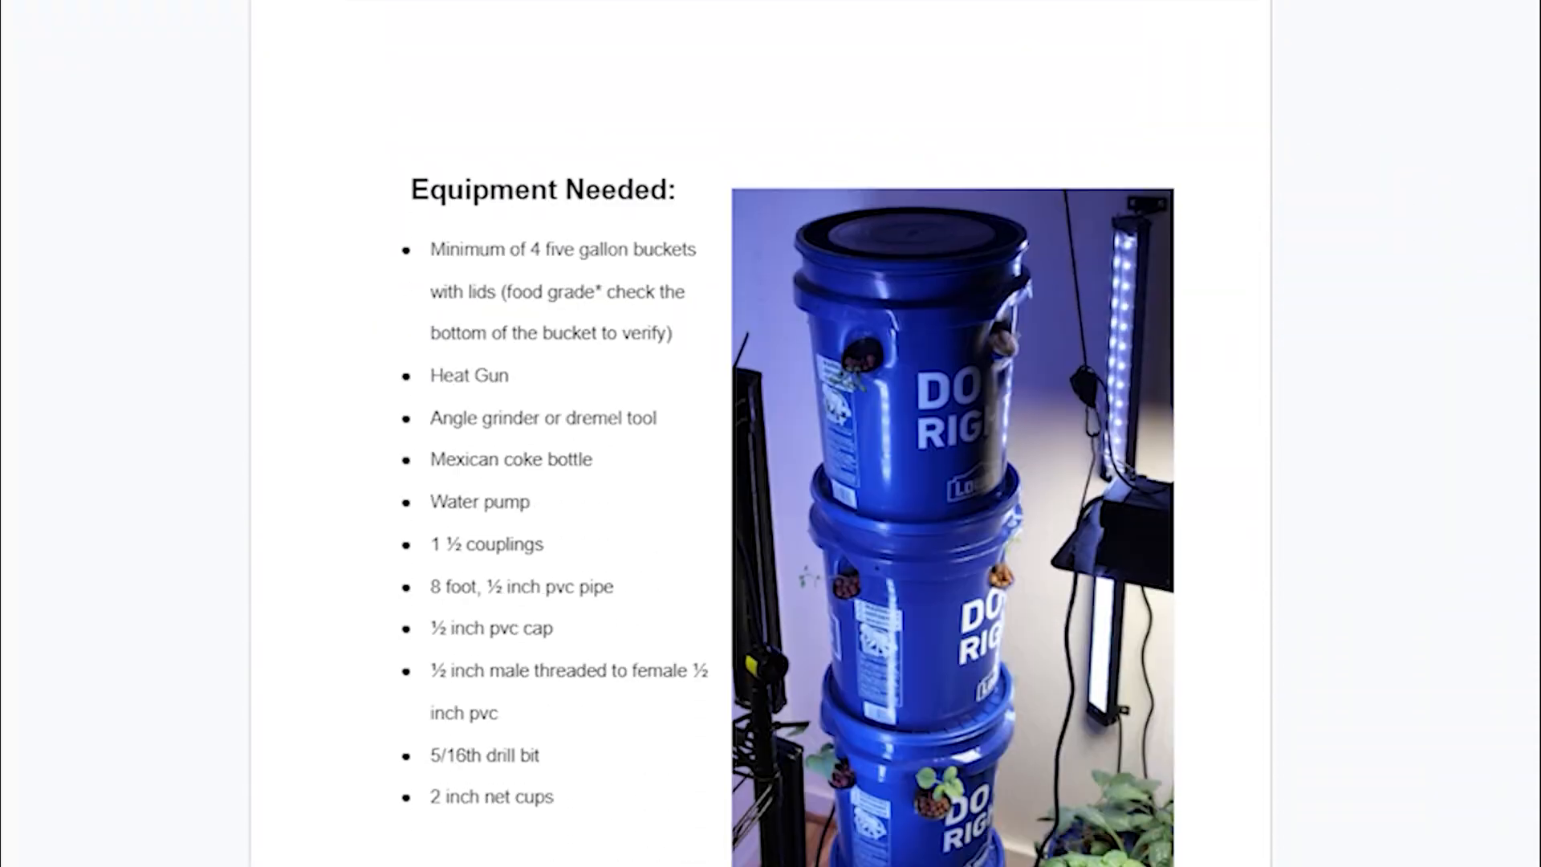
{"action": "scroll", "scroll_direction": "down", "scroll_amount": 3}
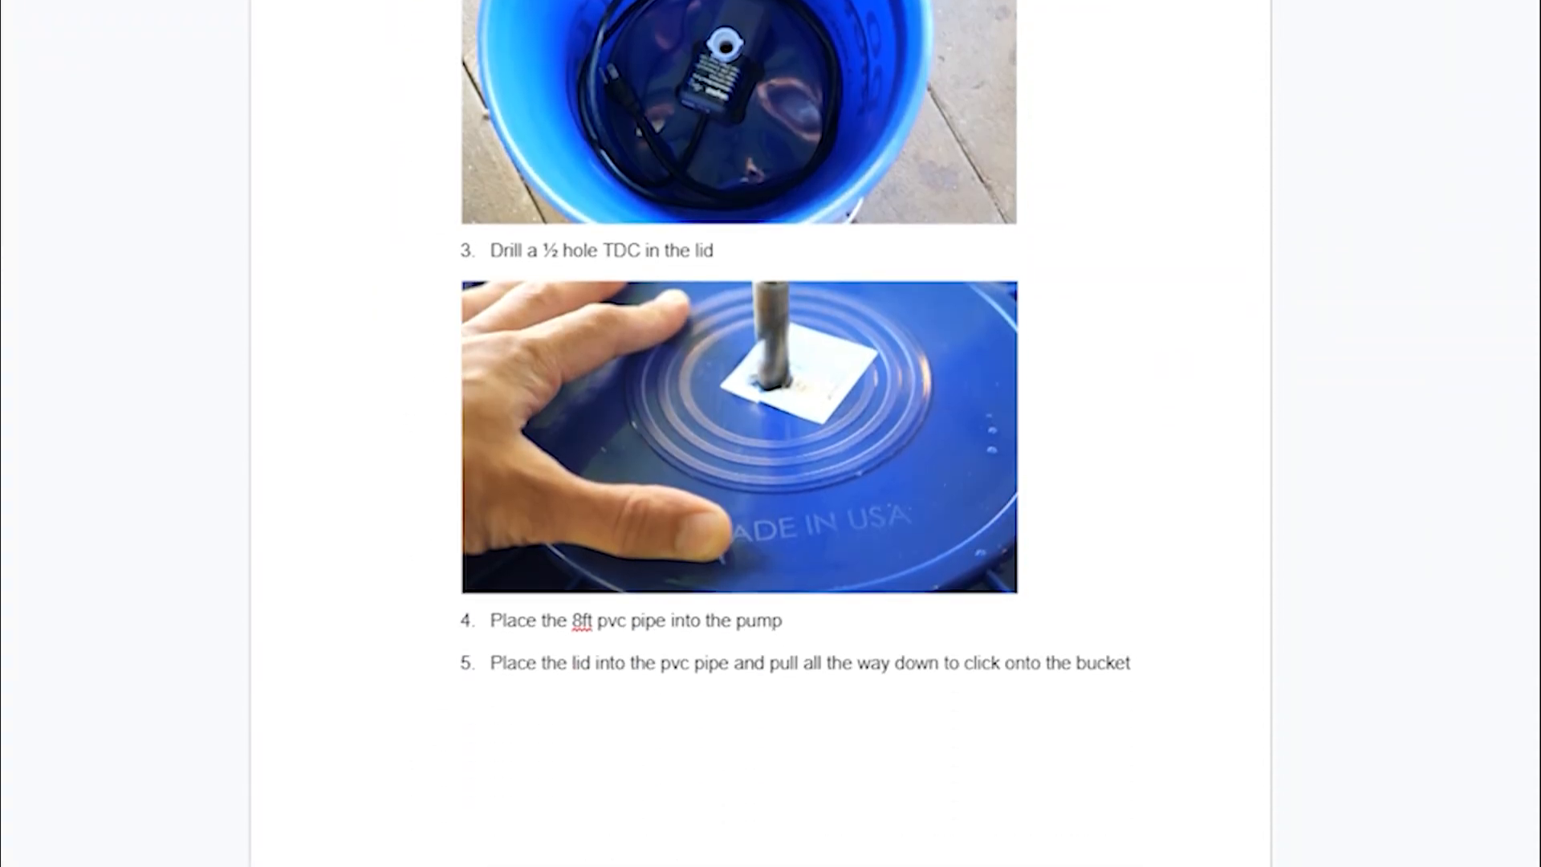
{"action": "scroll", "scroll_direction": "down", "scroll_amount": 3}
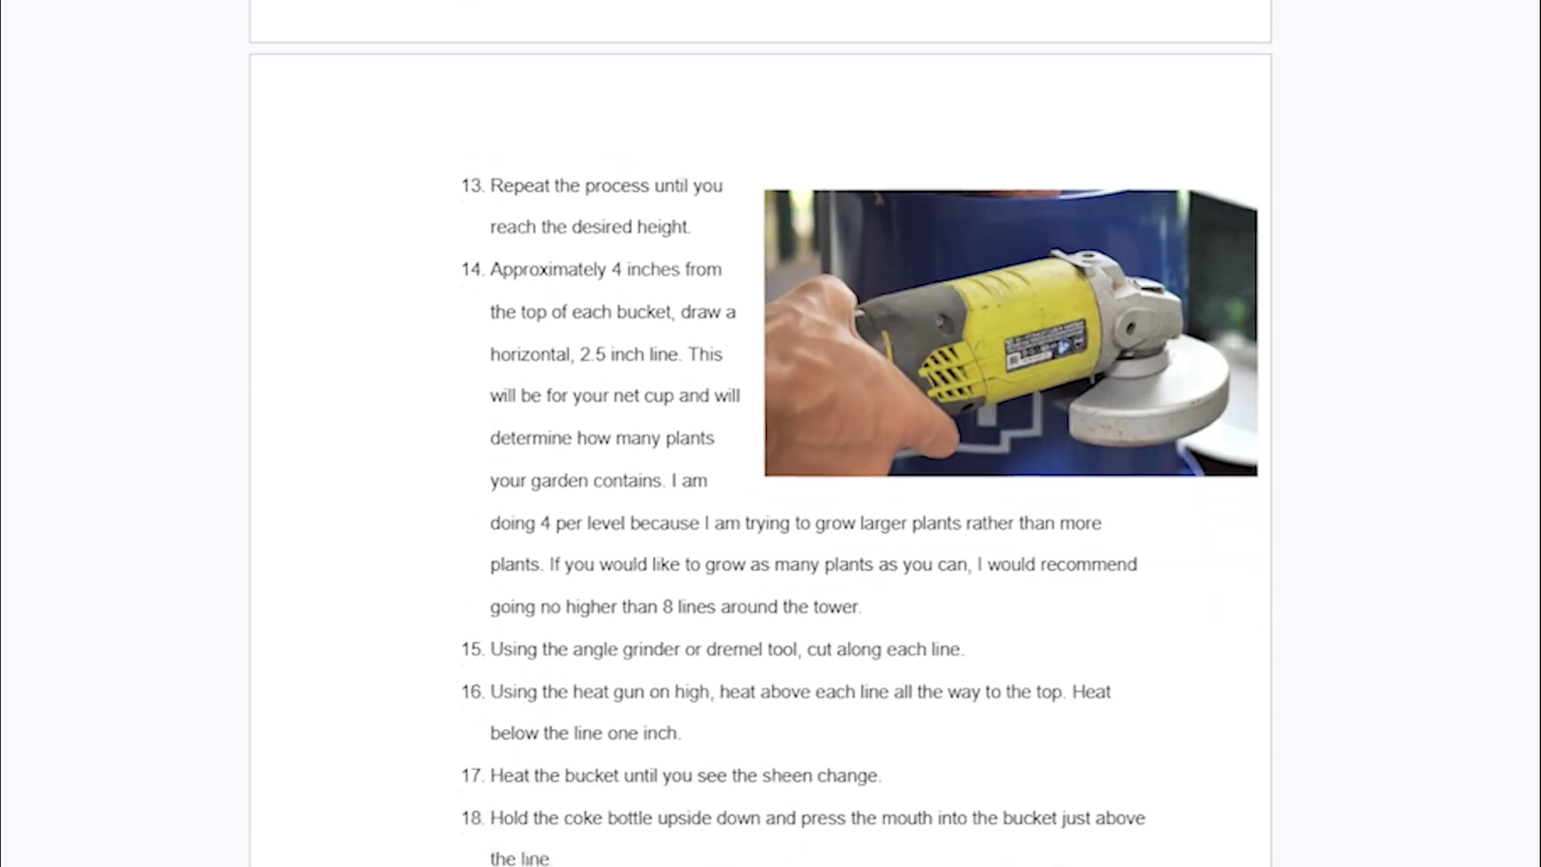
{"action": "scroll", "scroll_direction": "down", "scroll_amount": 3}
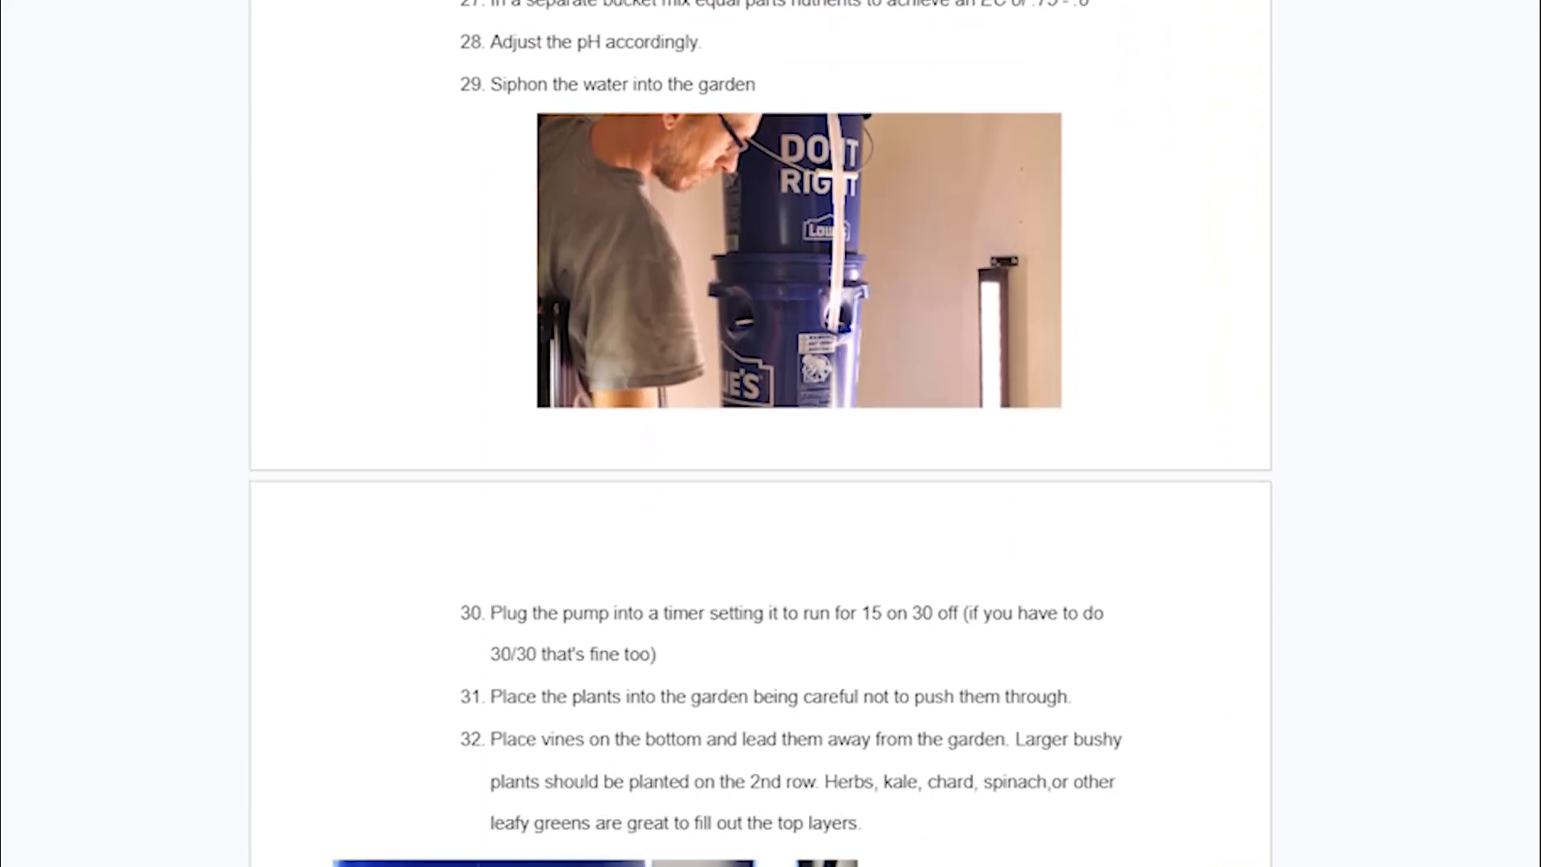